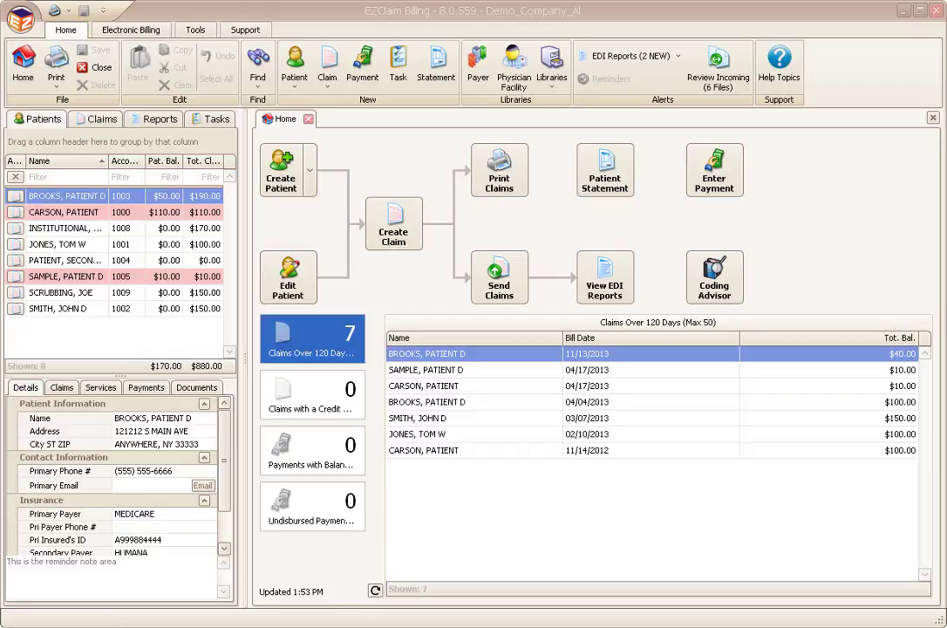
mouse_move(604, 276)
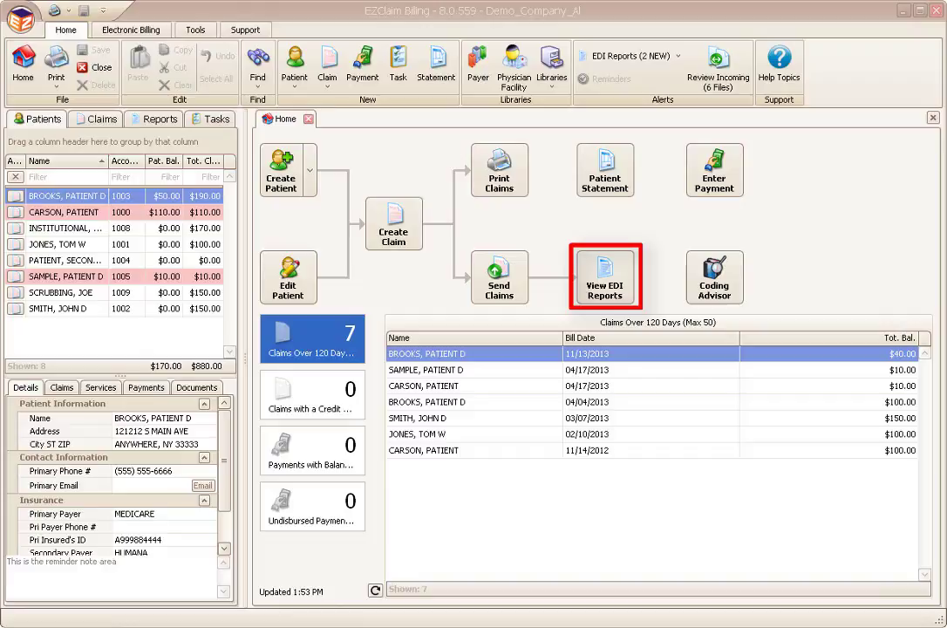
Open View EDI Reports from the Home dashboard to list clearinghouse files
left_click(604, 276)
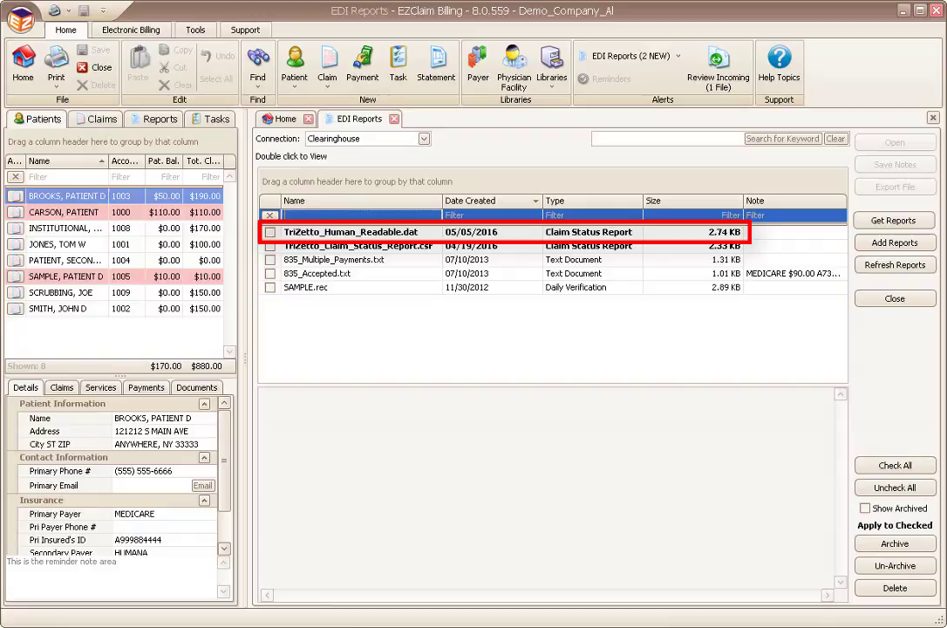
left_click(357, 245)
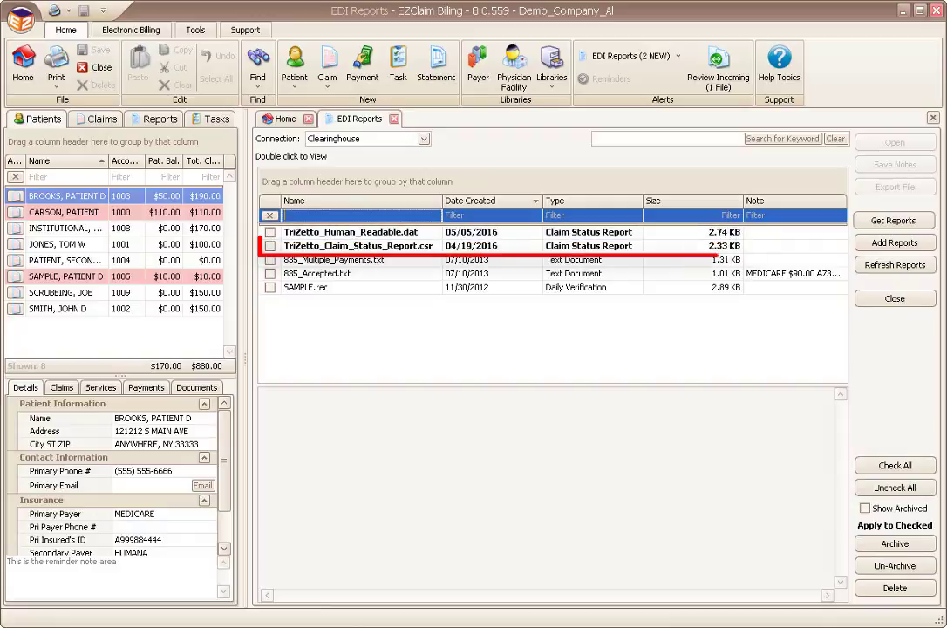
left_click(358, 245)
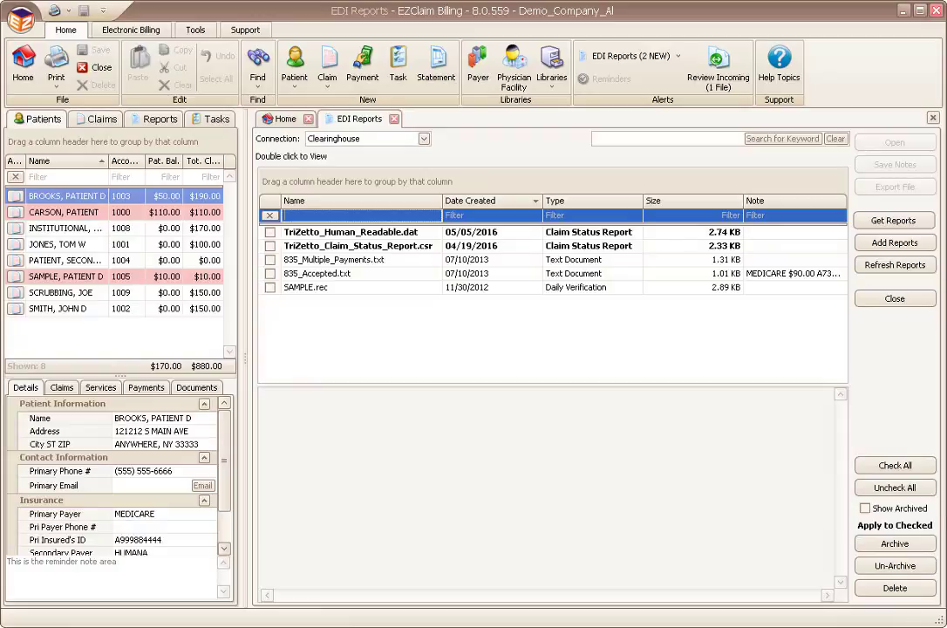
View TriZetto_Human_Readable.dat, then import TriZetto_Claim_Status_Report.csv
double_click(351, 231)
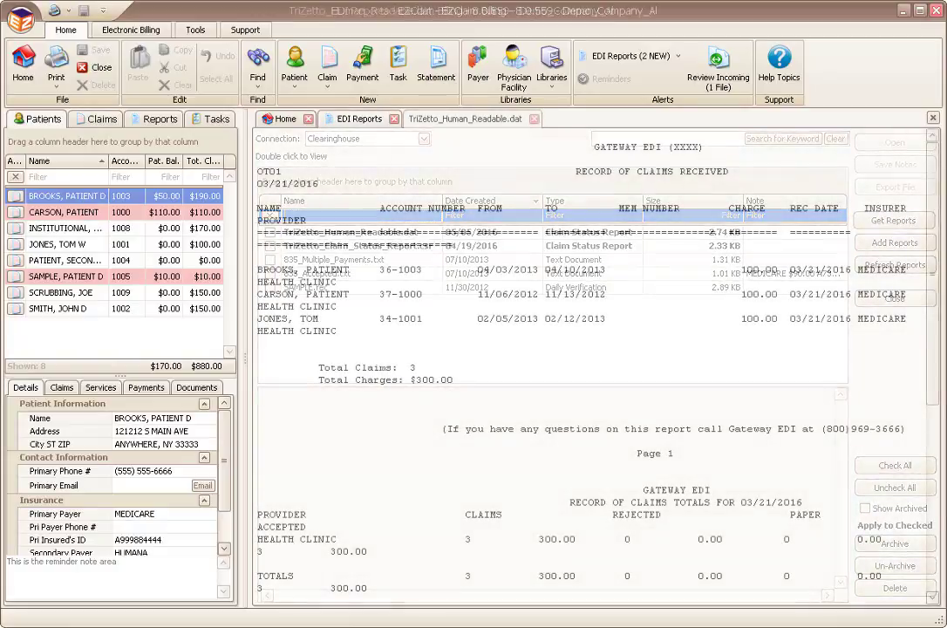
left_click(465, 118)
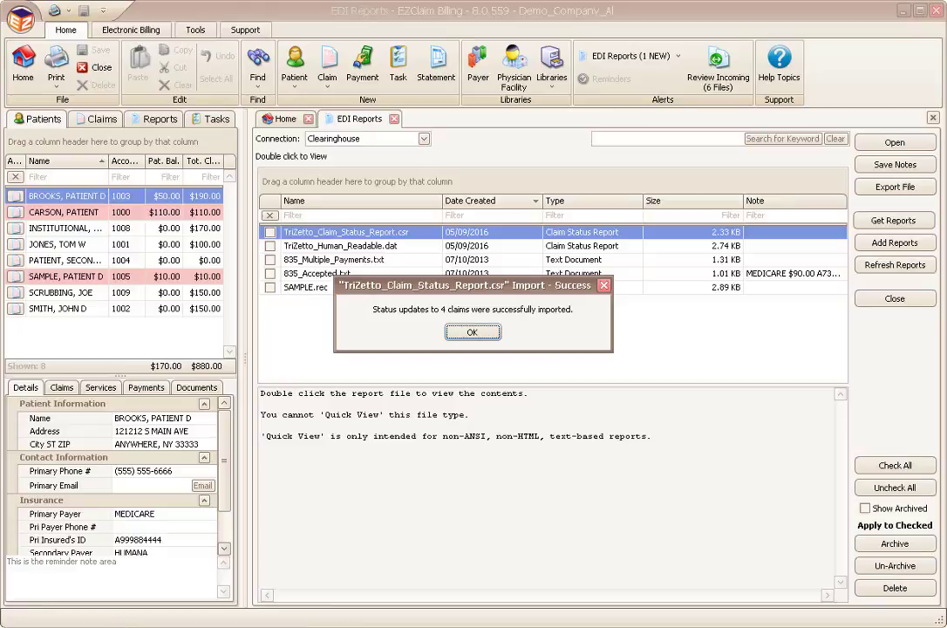
mouse_move(472, 332)
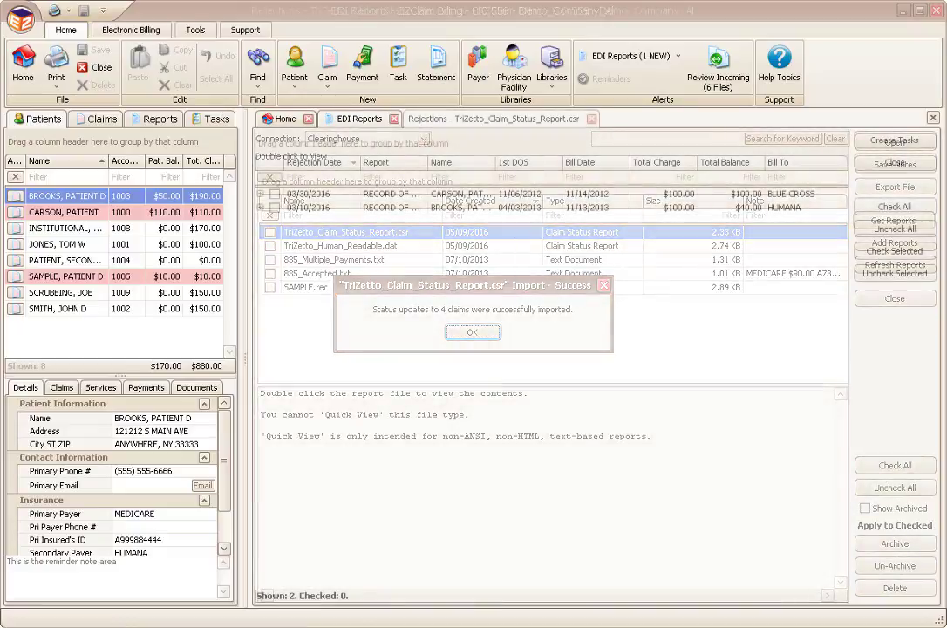
Dismiss the Import - Success message to reach the Rejections list
left_click(472, 331)
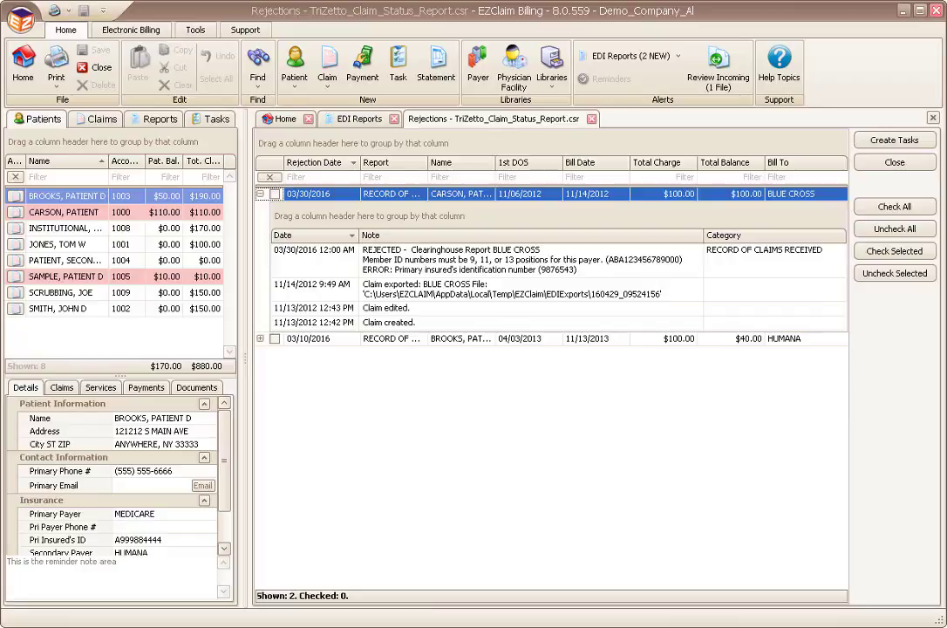
mouse_move(492, 209)
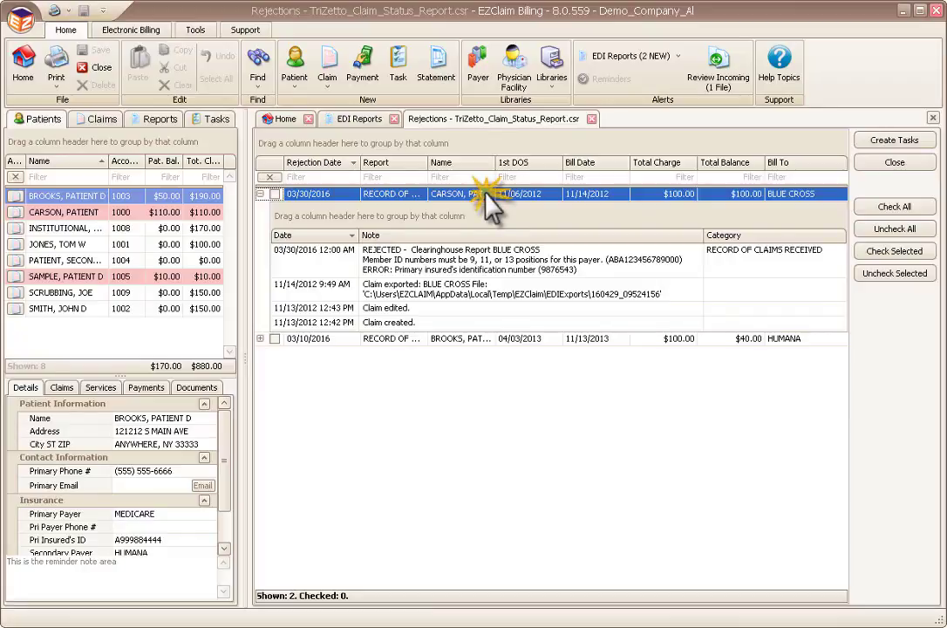
Open the CARSON, PATIENT claim from the Rejections list
double_click(460, 193)
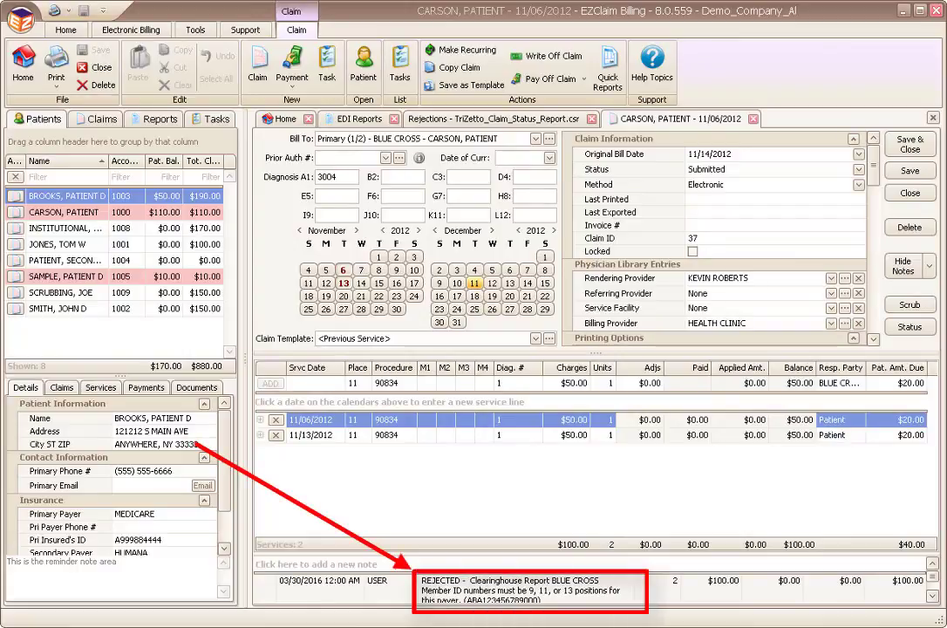
Close Carson's claim without changes, back to the Rejections tab
left_click(497, 119)
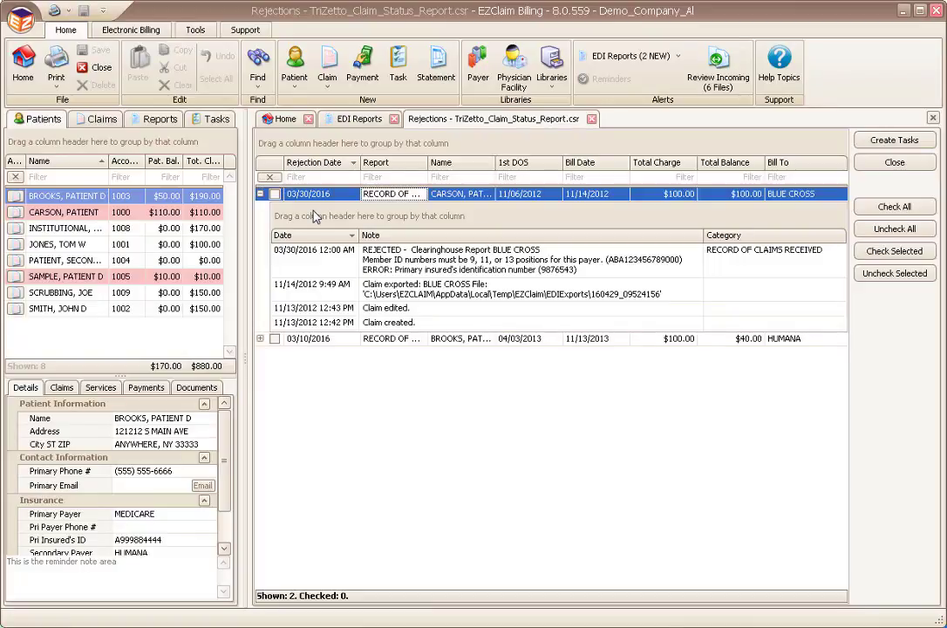
Create Rejected Claim tasks for the Carson and Brooks rejections and confirm
left_click(275, 193)
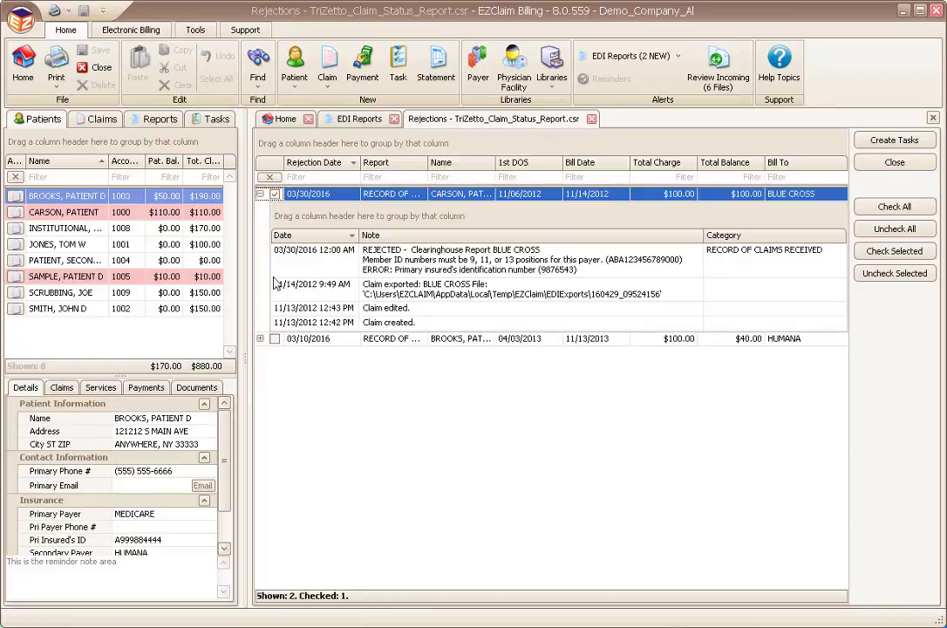
left_click(274, 338)
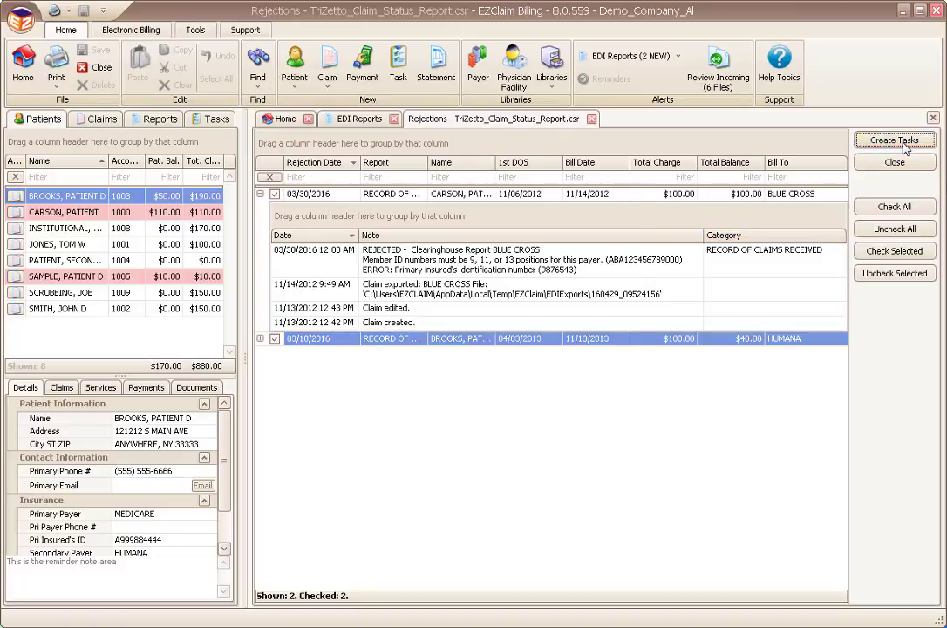
left_click(893, 139)
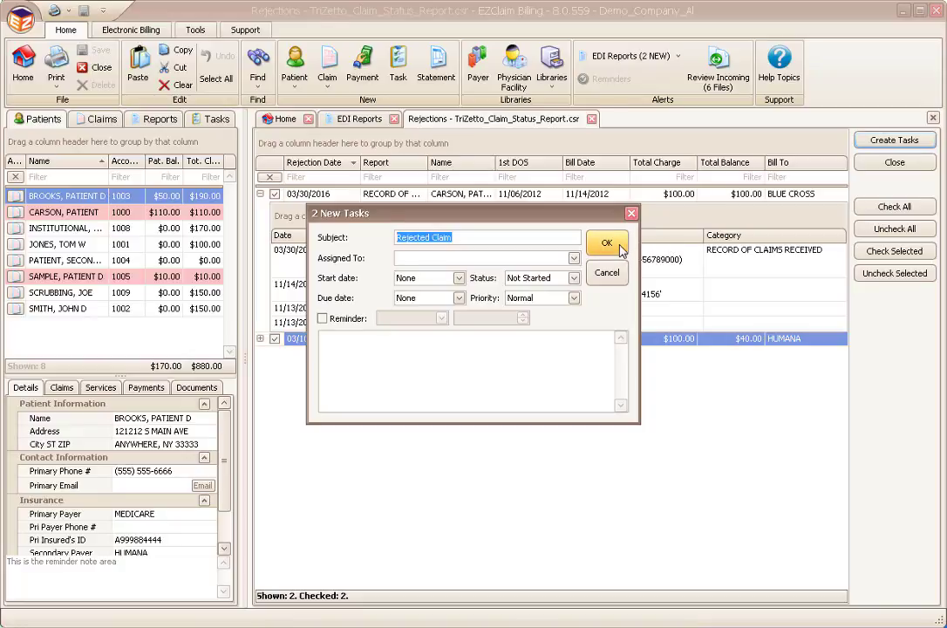
left_click(606, 243)
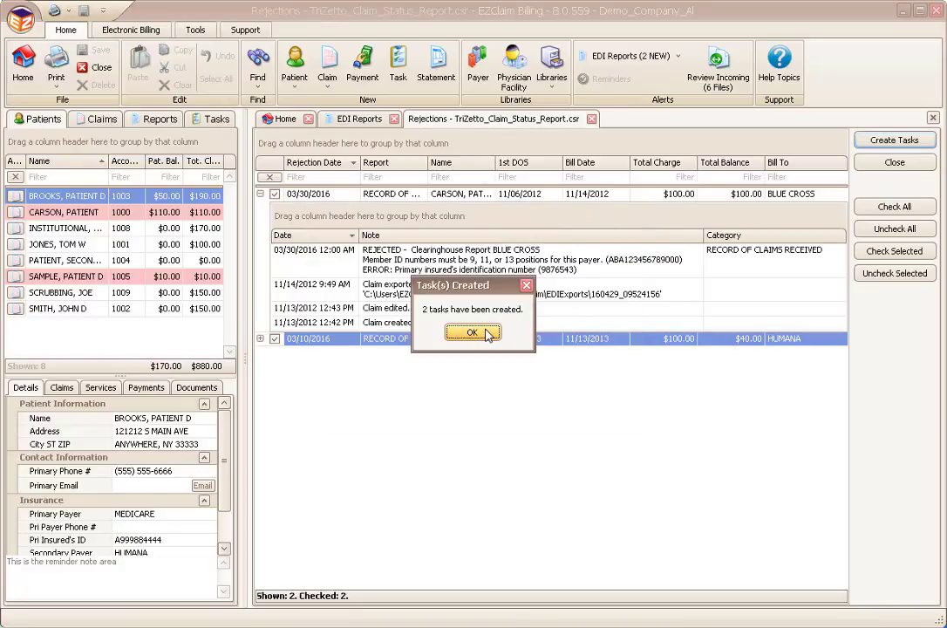
left_click(471, 332)
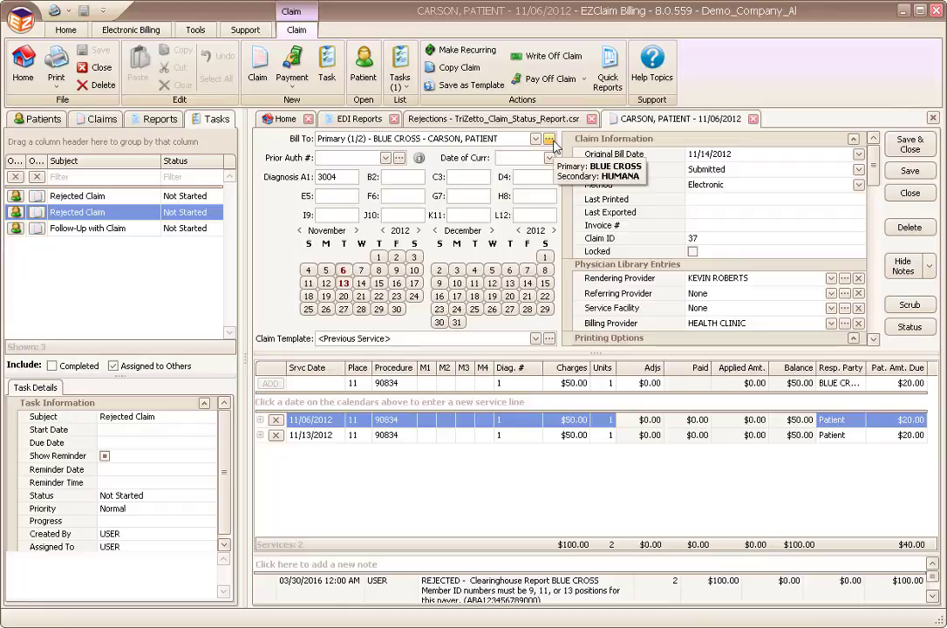
left_click(548, 139)
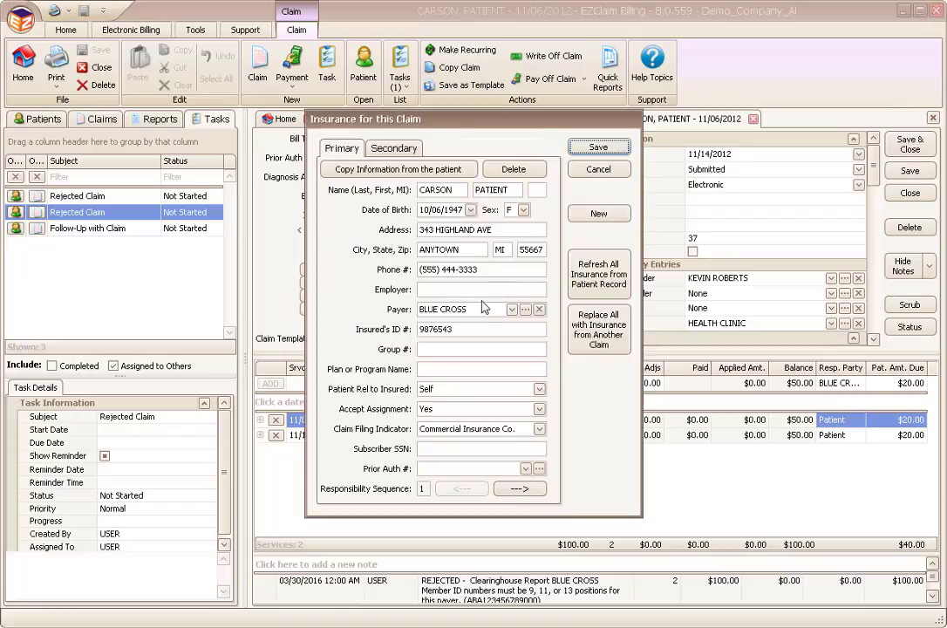
left_click(475, 329)
type("12")
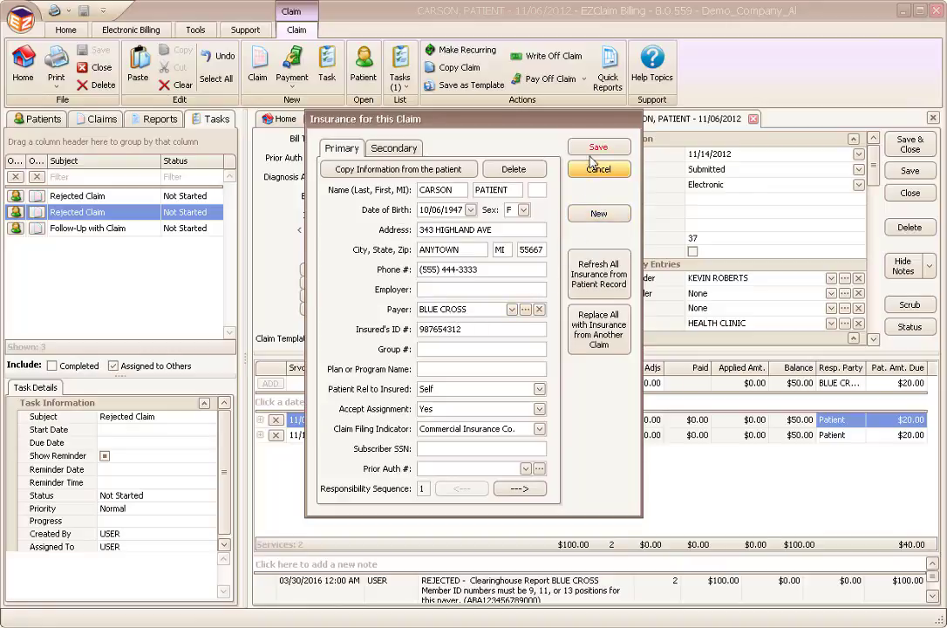
left_click(598, 169)
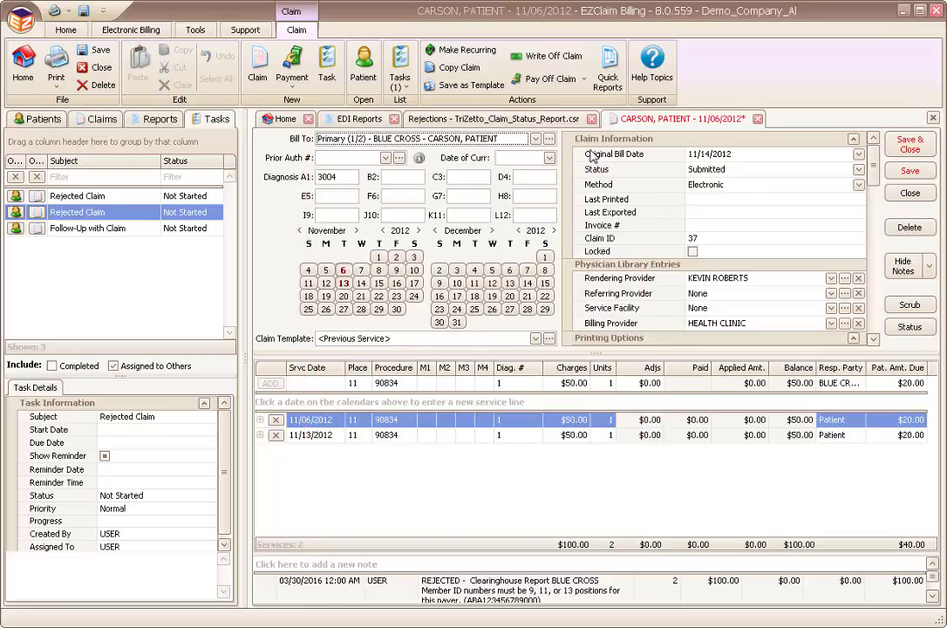
Set Carson's claim status to Ready to Submit, then Save & Close
left_click(857, 169)
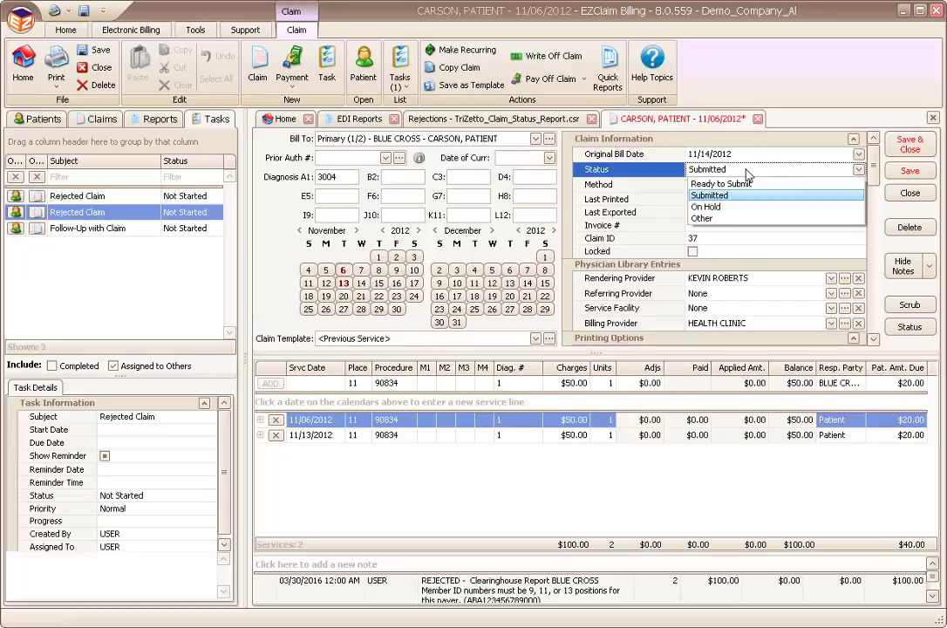
left_click(719, 183)
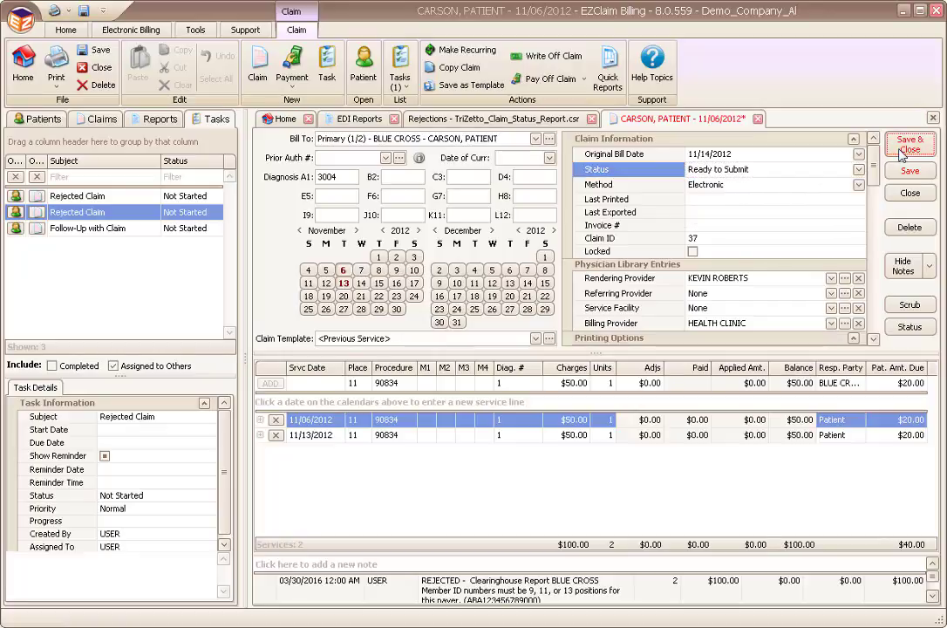
left_click(910, 144)
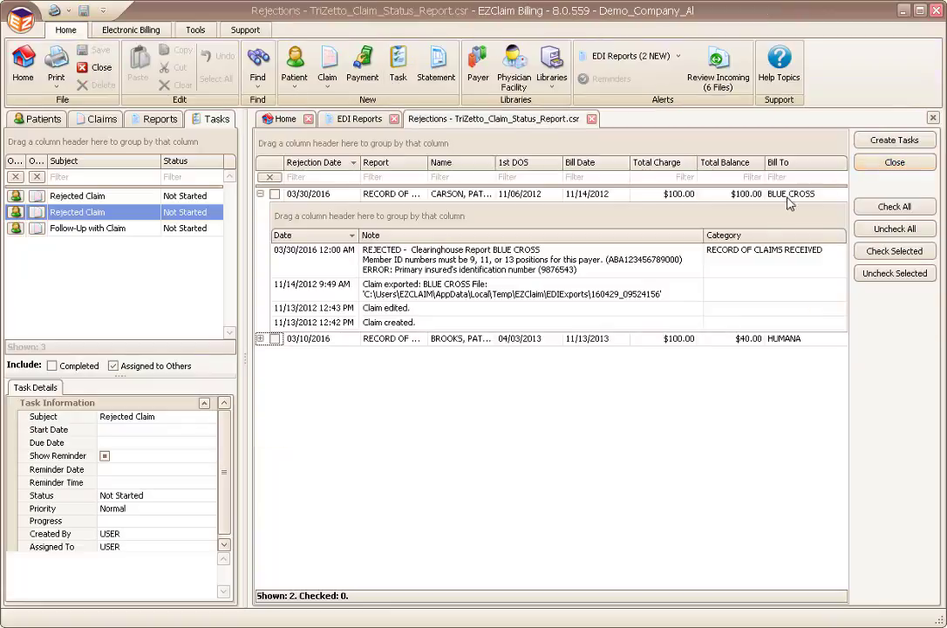
mouse_move(142, 222)
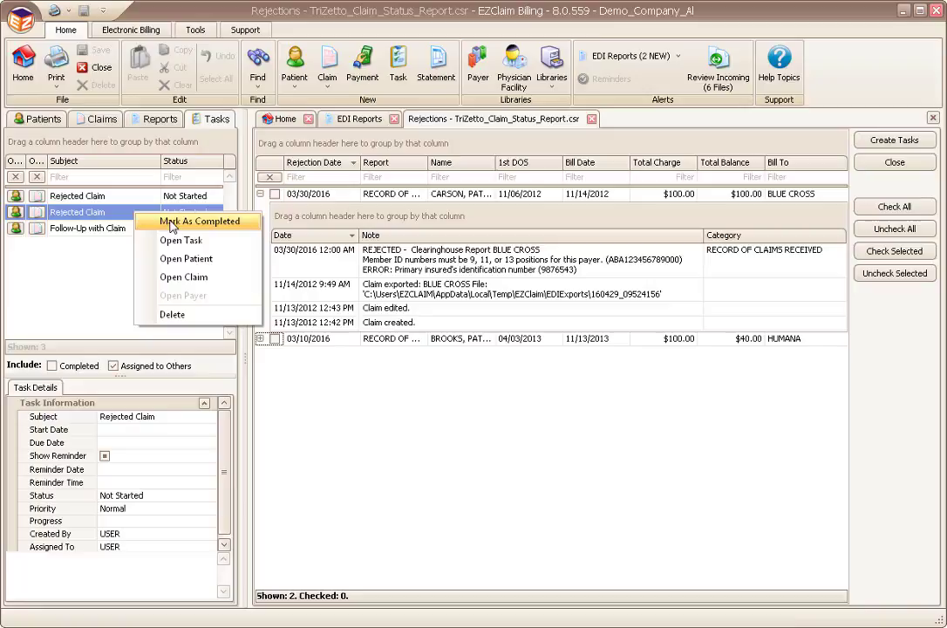
Mark the second Rejected Claim task as completed
left_click(201, 221)
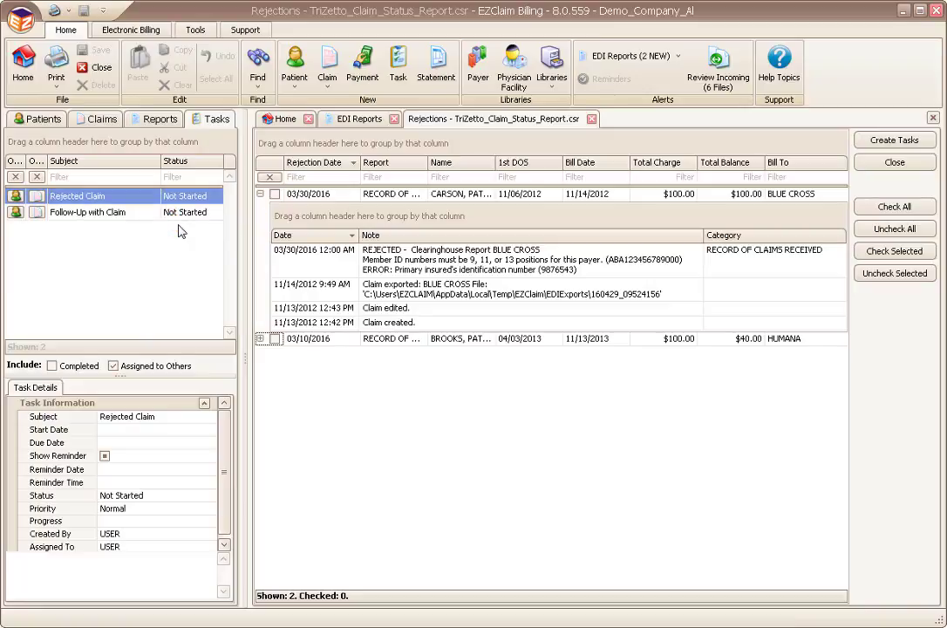